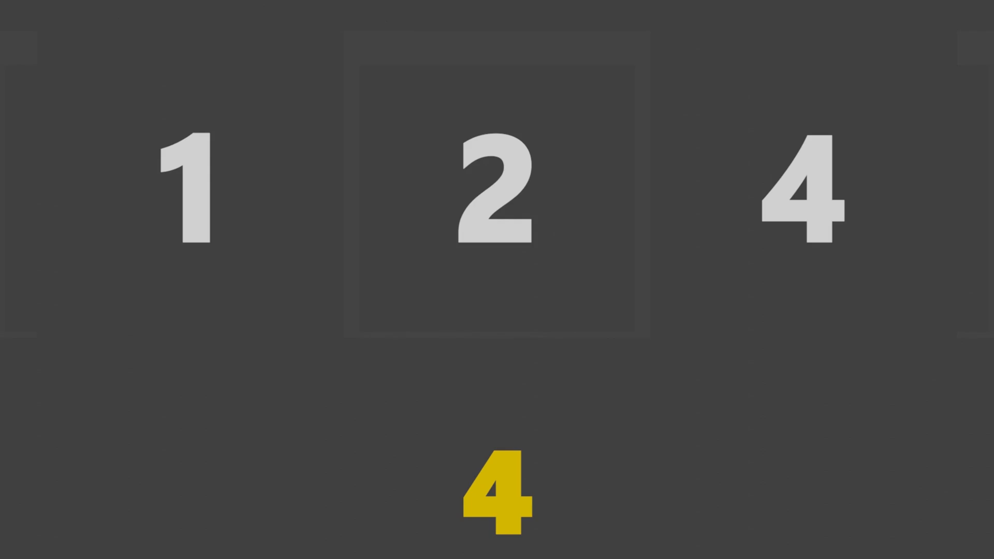
Play the animation until person 2's square and the edge squares glow yellow
left_click(493, 185)
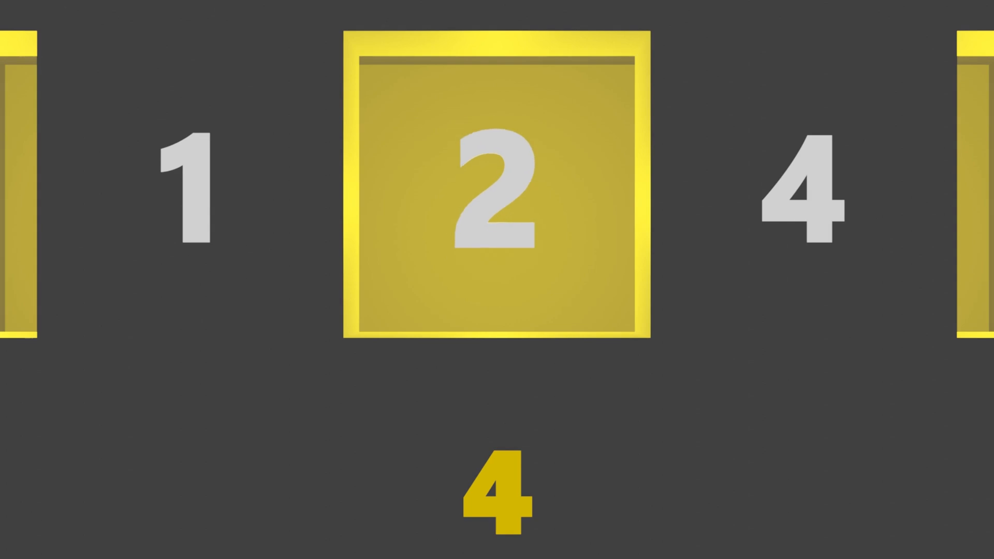